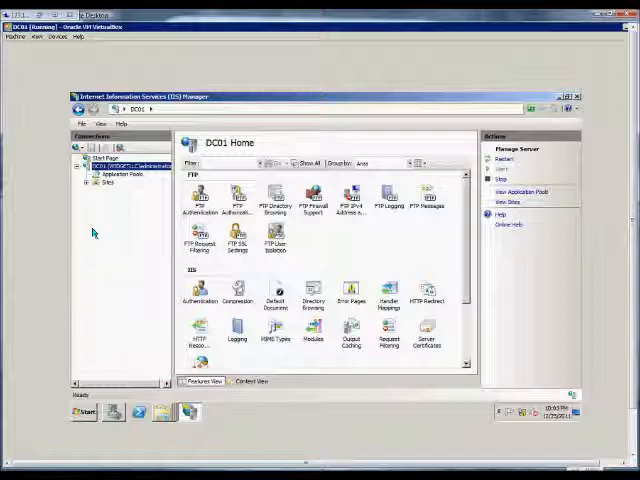
mouse_move(92, 226)
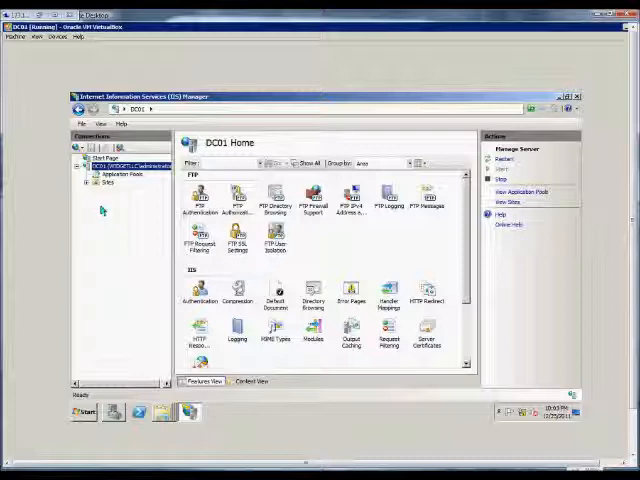
mouse_move(105, 207)
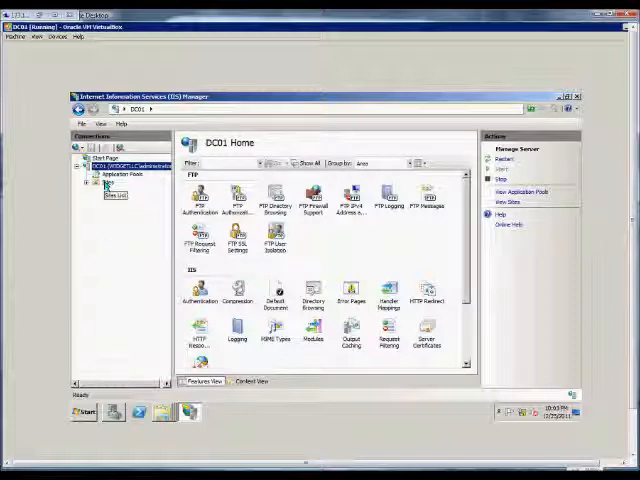
- Expand the Sites node to reveal Default Web Site
left_click(105, 182)
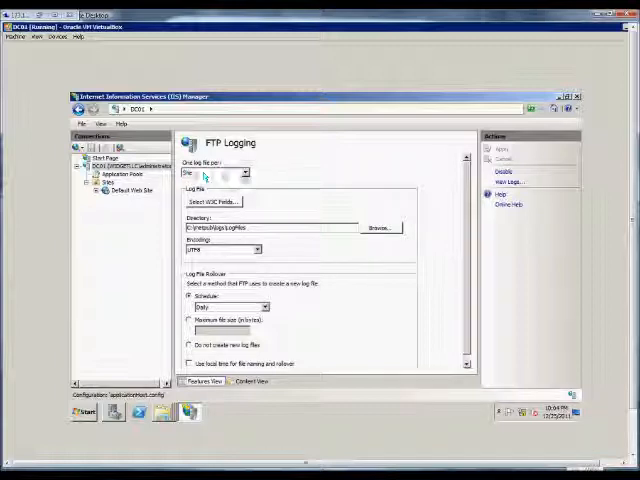
- Set 'One log file per' to Site and open the W3C field chooser
left_click(240, 172)
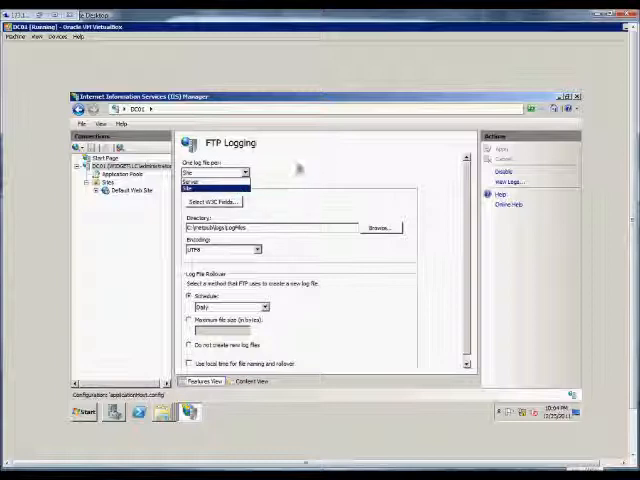
left_click(210, 180)
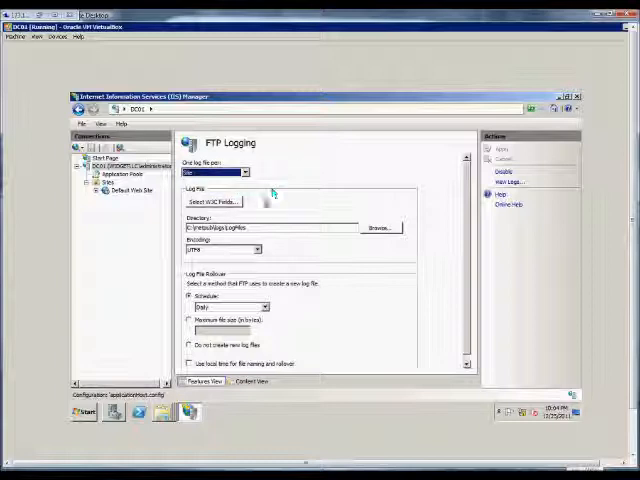
left_click(212, 201)
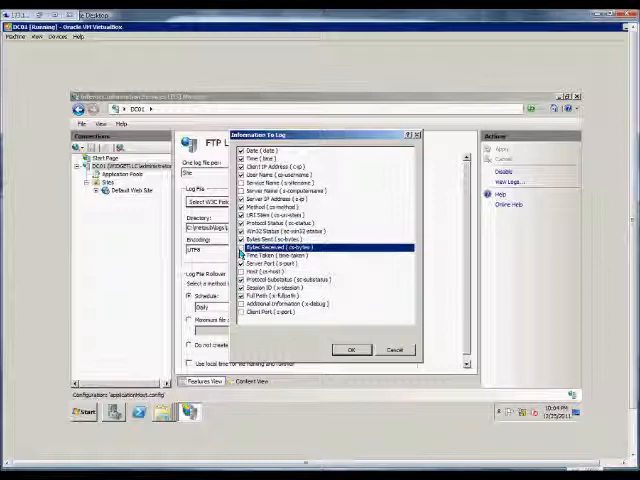
- Confirm the selected W3C logging fields with OK
left_click(349, 350)
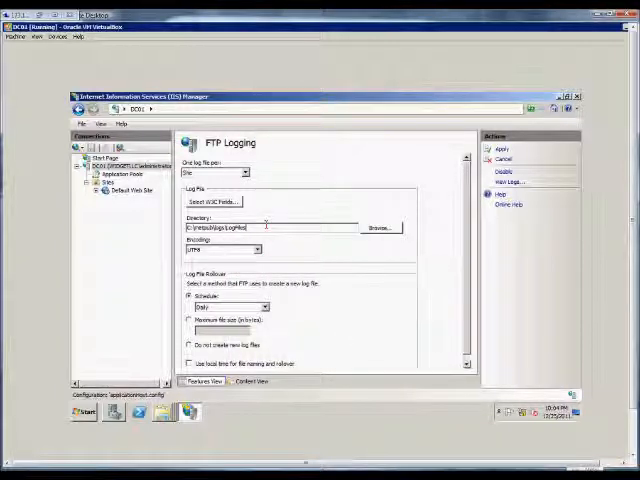
left_click(380, 228)
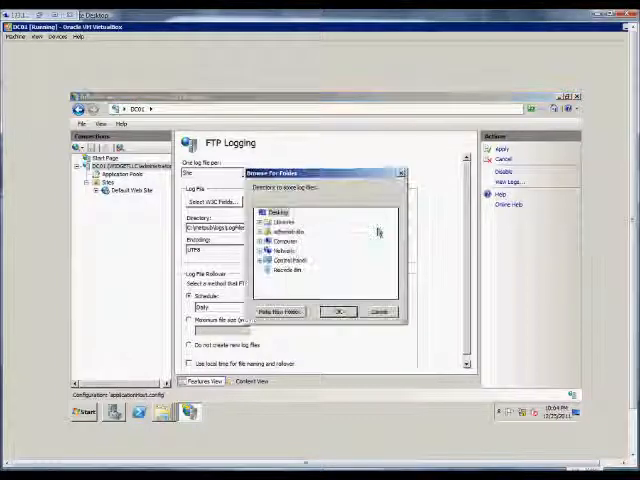
left_click(264, 240)
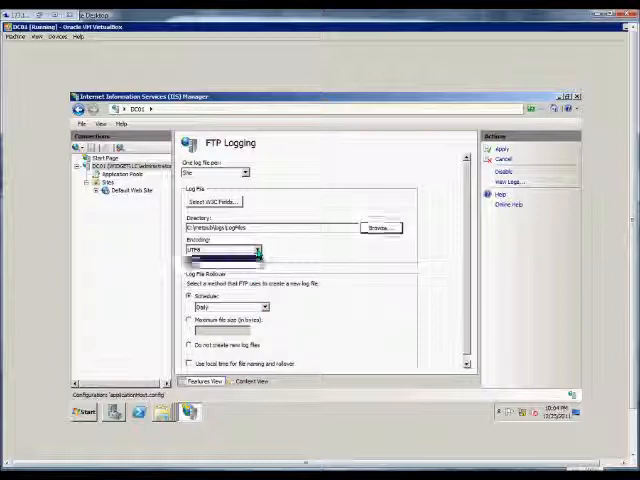
- Choose UTF8 from the log file Encoding dropdown
left_click(255, 249)
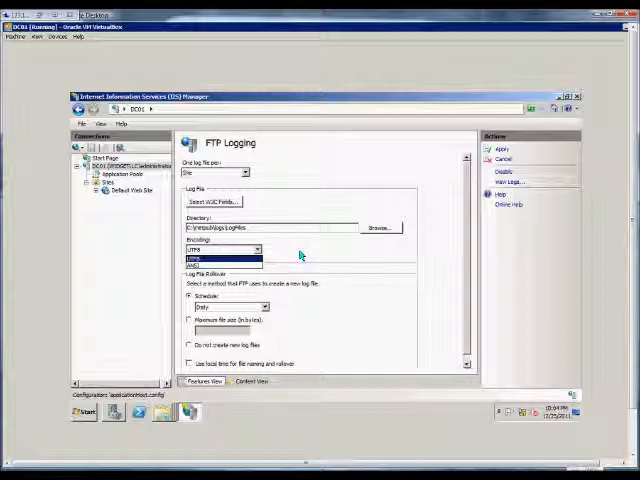
left_click(215, 249)
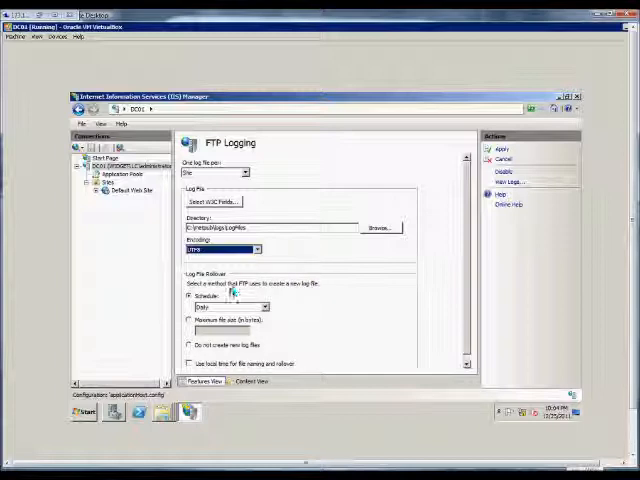
mouse_move(278, 313)
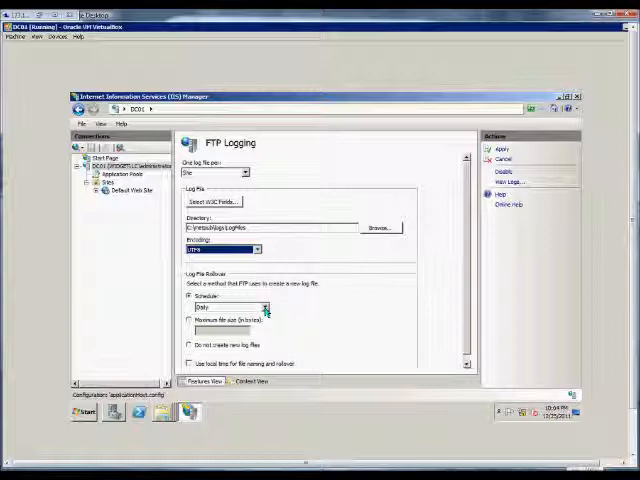
- Review the Schedule options, then switch rollover to Maximum file size (in bytes)
left_click(263, 307)
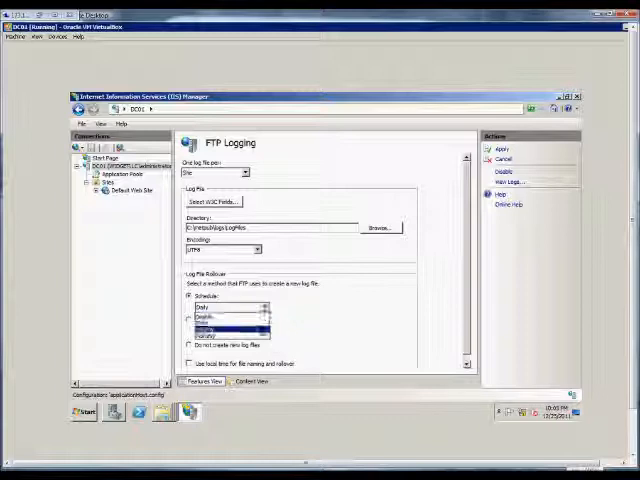
left_click(225, 306)
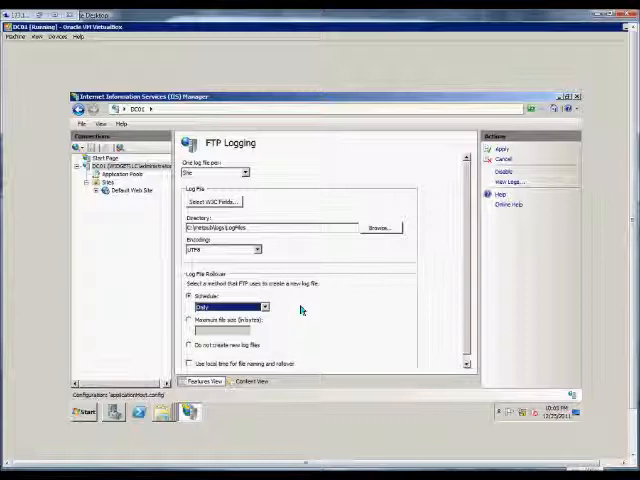
left_click(187, 319)
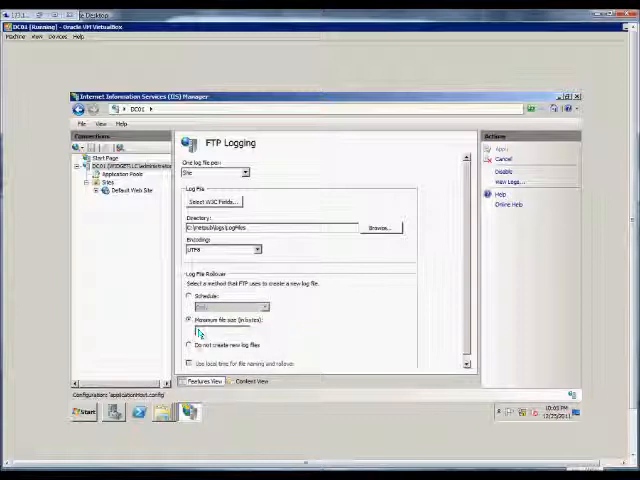